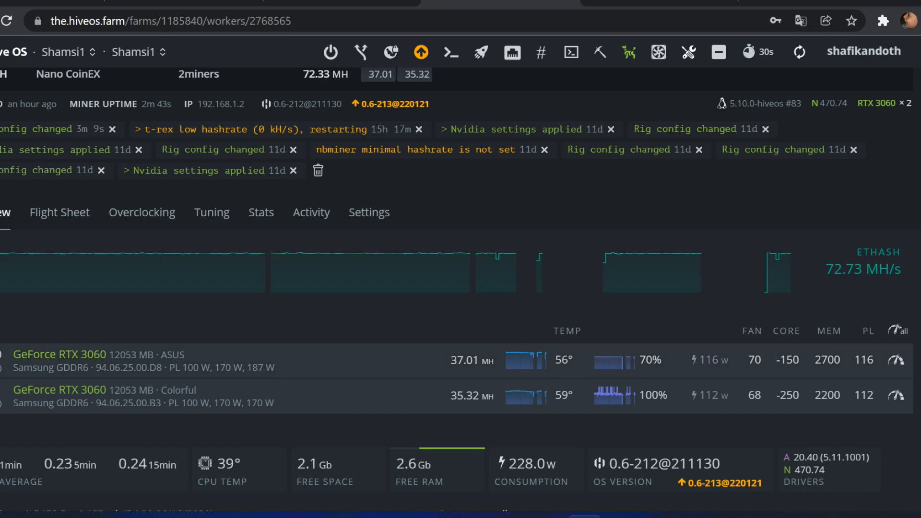
# Step: Review GPU 0's overclock values: core -150, memory 2700, fan 70, power limit 116 W
pyautogui.click(895, 360)
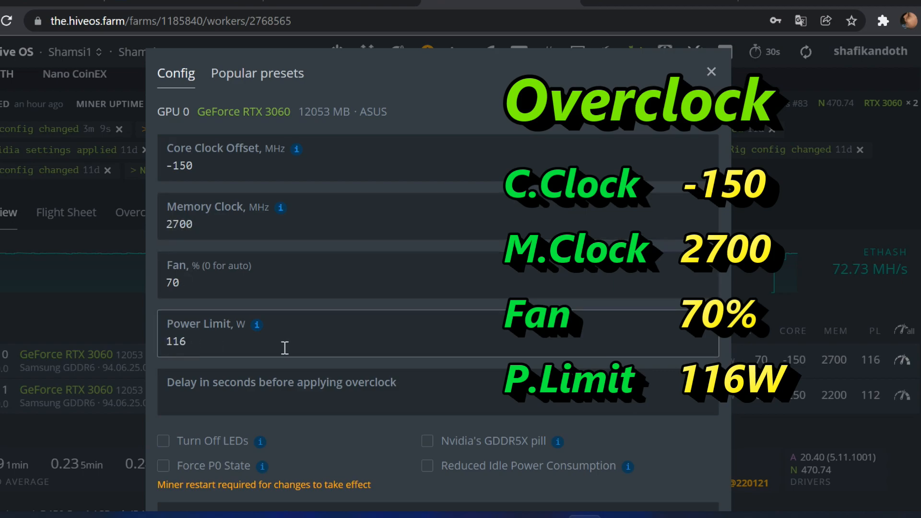
pyautogui.moveTo(384, 377)
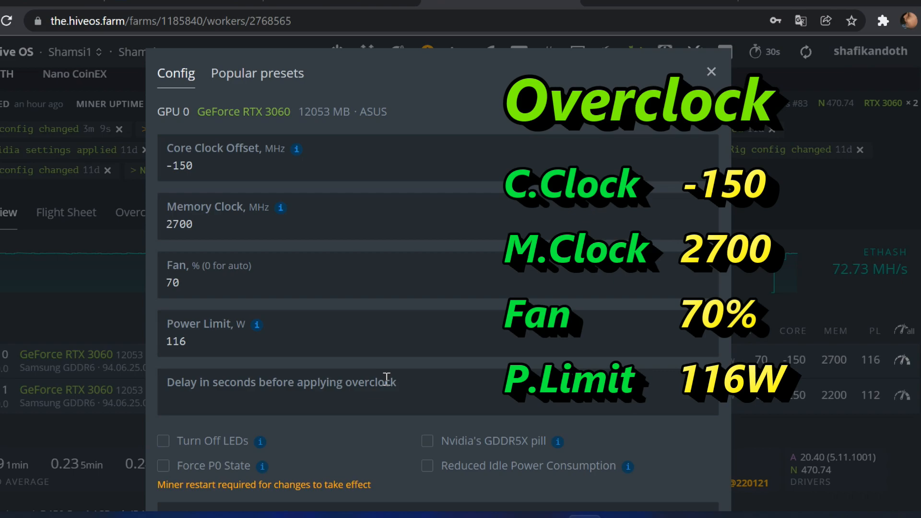
pyautogui.moveTo(386, 384)
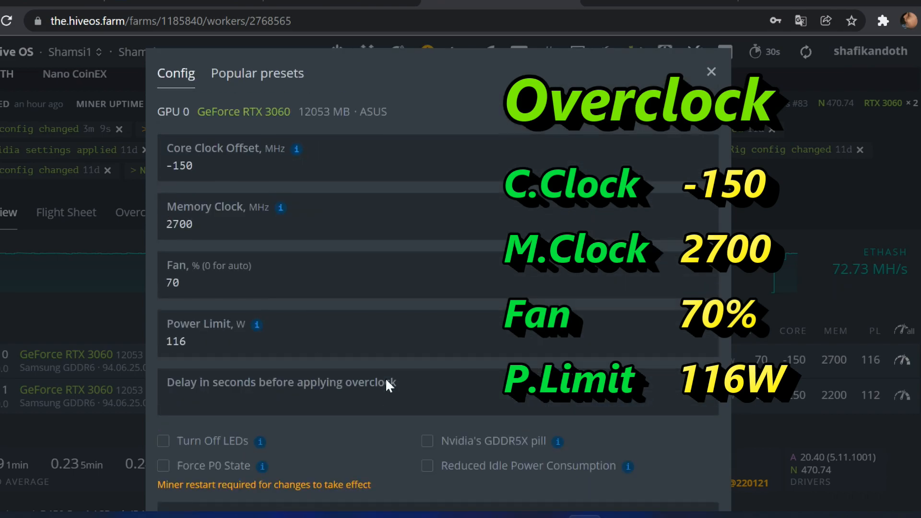
pyautogui.scroll(-3)
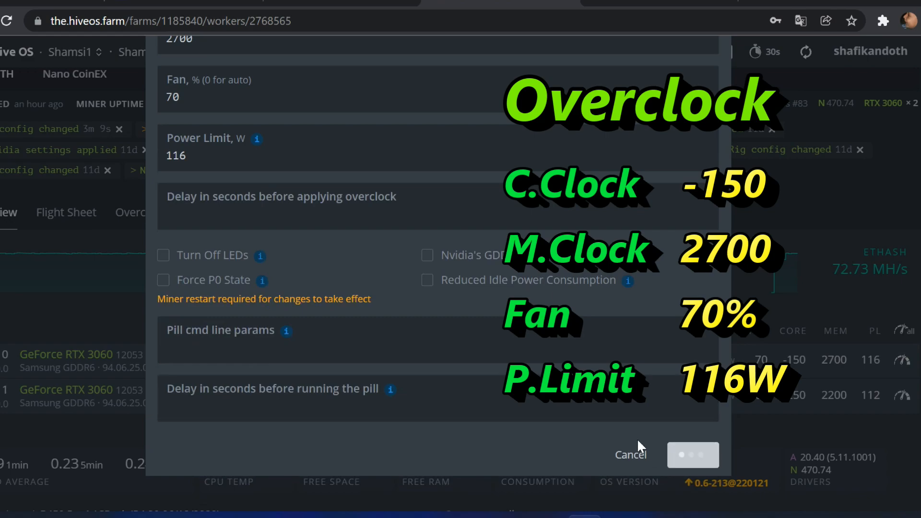
# Step: Cancel out of the overclock dialog back to the worker overview
pyautogui.click(691, 453)
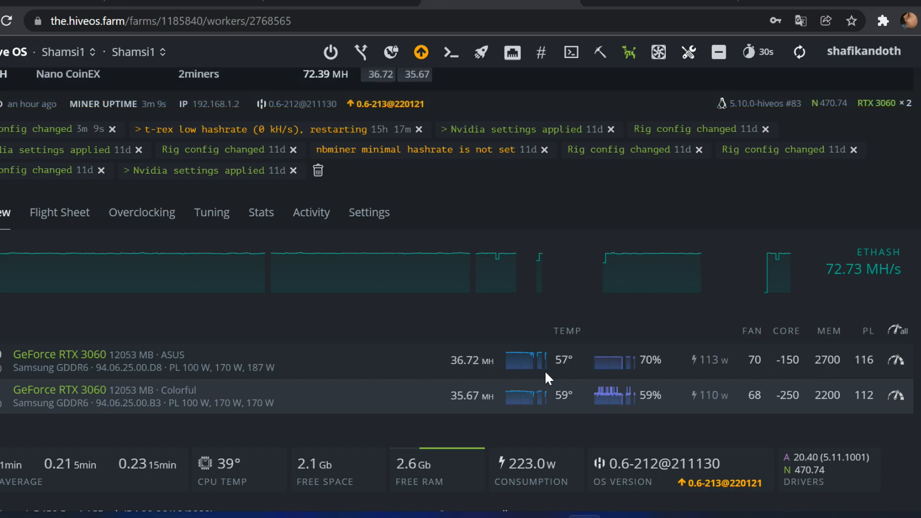
pyautogui.moveTo(784, 375)
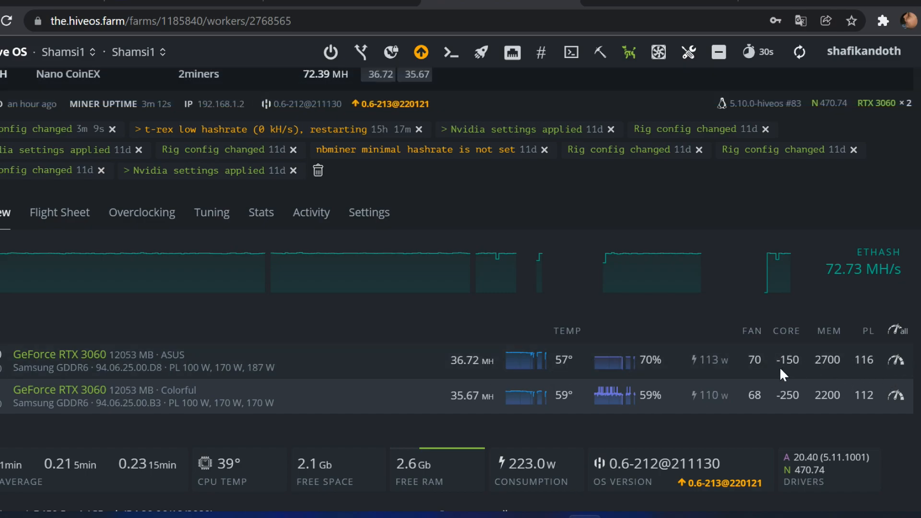
pyautogui.moveTo(675, 349)
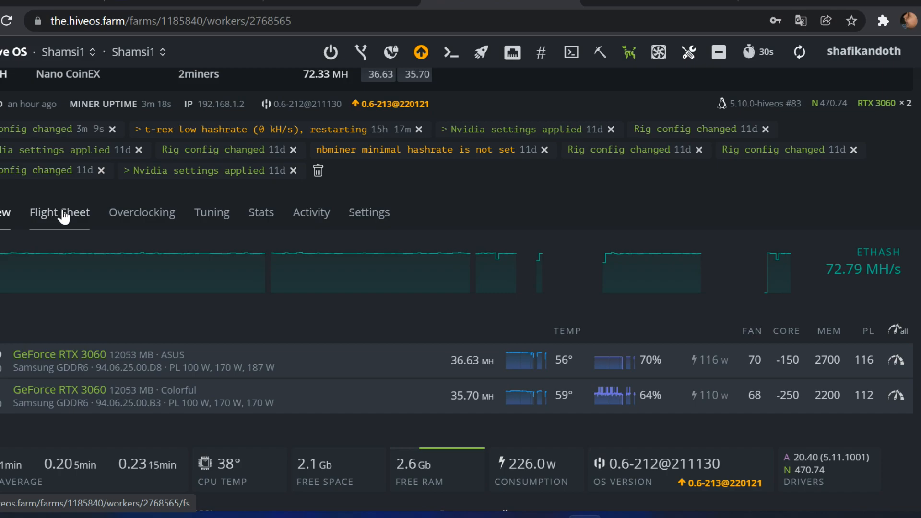
# Step: Show the worker's flight sheet: ETH, Nano CoinEX wallet, 2miners pool, GMiner
pyautogui.click(58, 212)
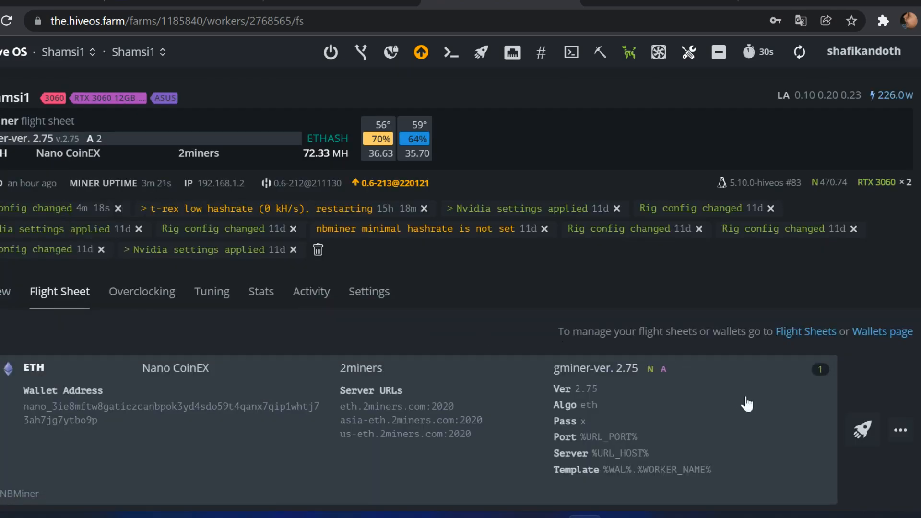
pyautogui.scroll(-3)
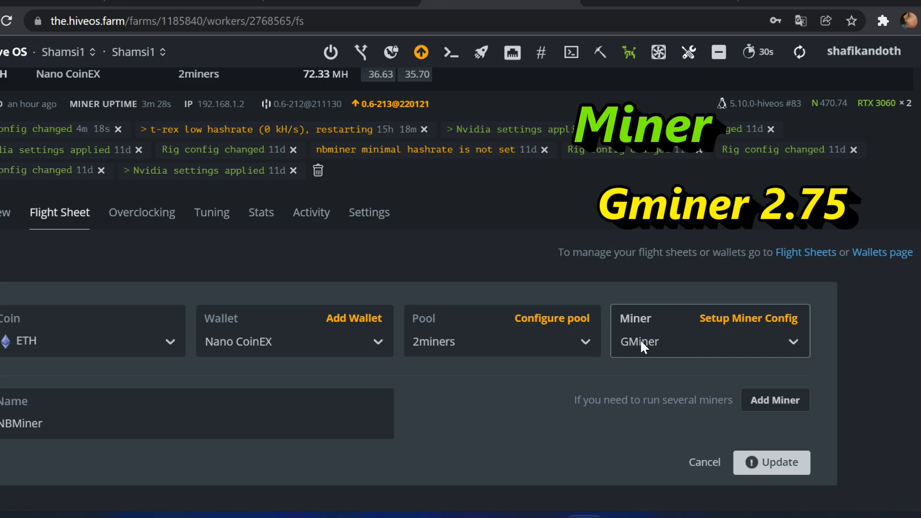
pyautogui.click(748, 317)
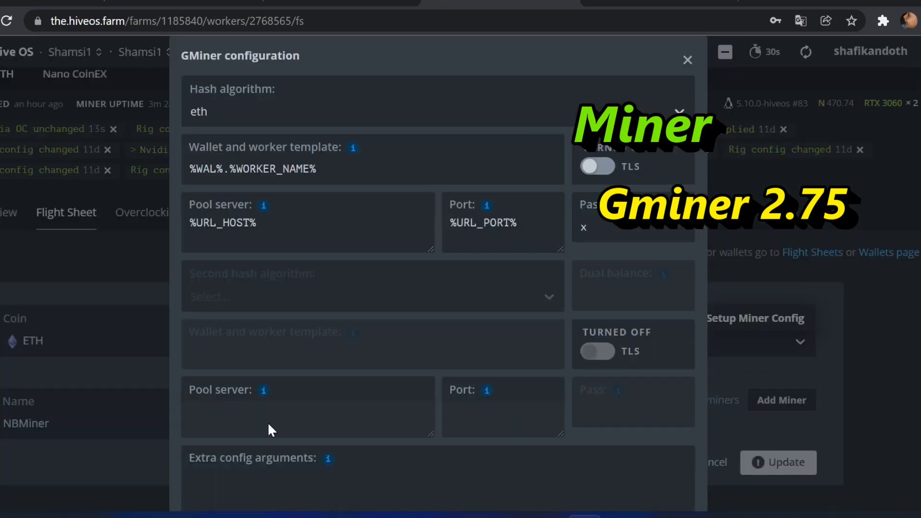
pyautogui.scroll(-3)
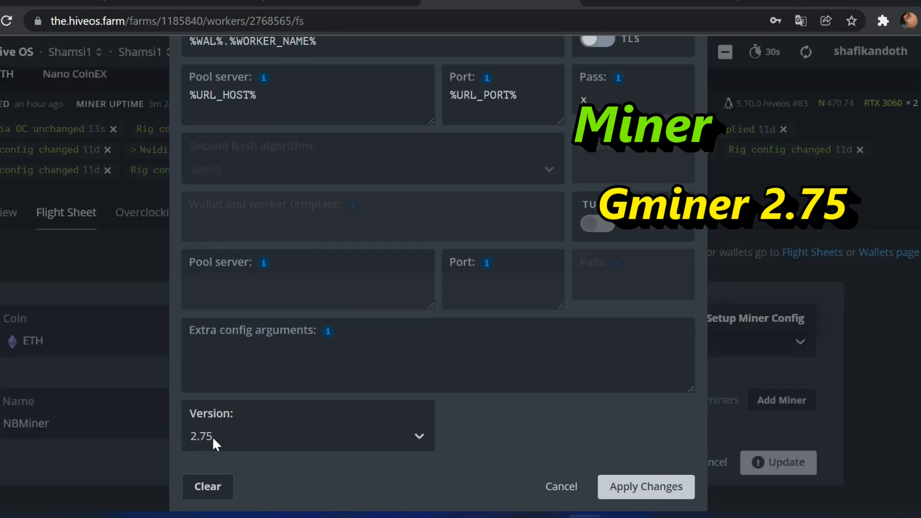
pyautogui.moveTo(182, 440)
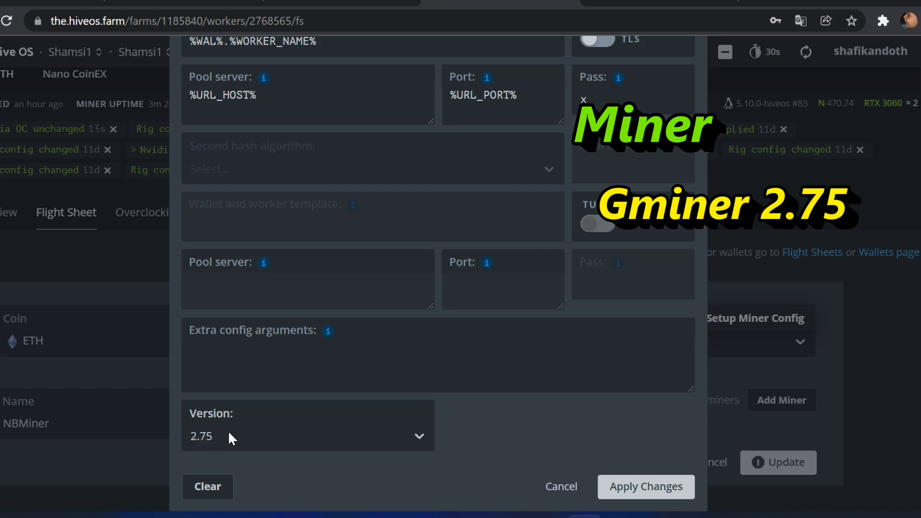
pyautogui.click(308, 425)
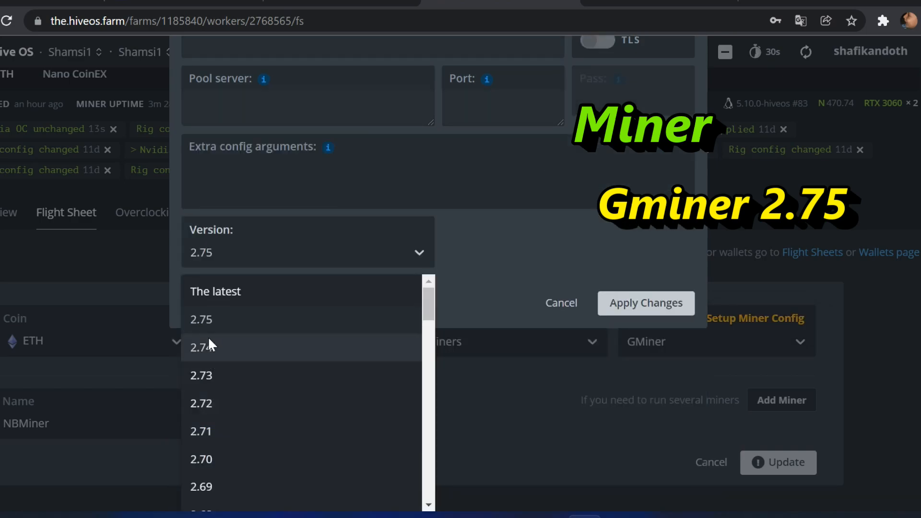
pyautogui.click(201, 319)
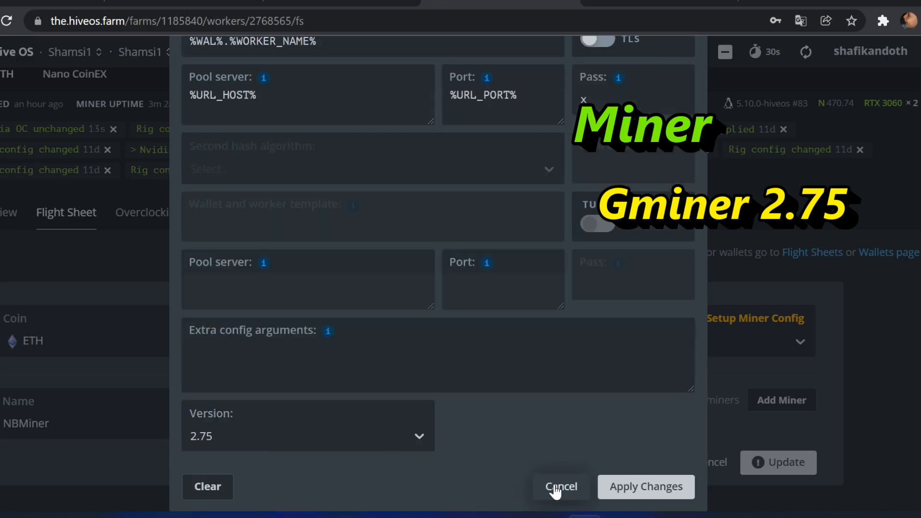
pyautogui.click(559, 486)
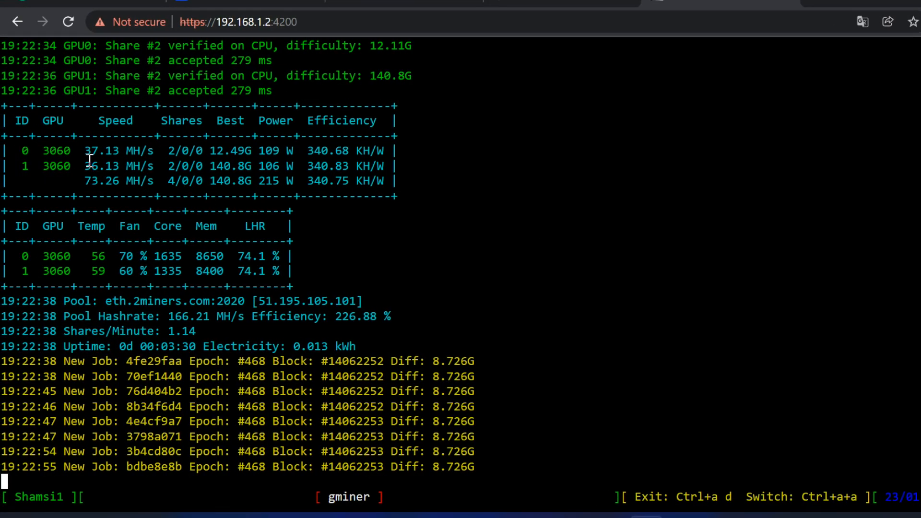
pyautogui.moveTo(543, 279)
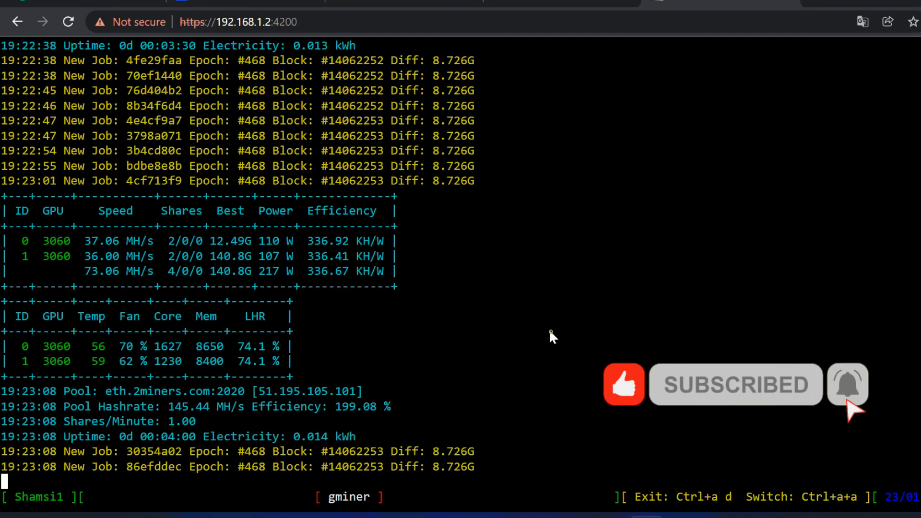
# Step: Highlight GPU 0's 110 W power draw in the GMiner shell output
pyautogui.doubleClick(269, 241)
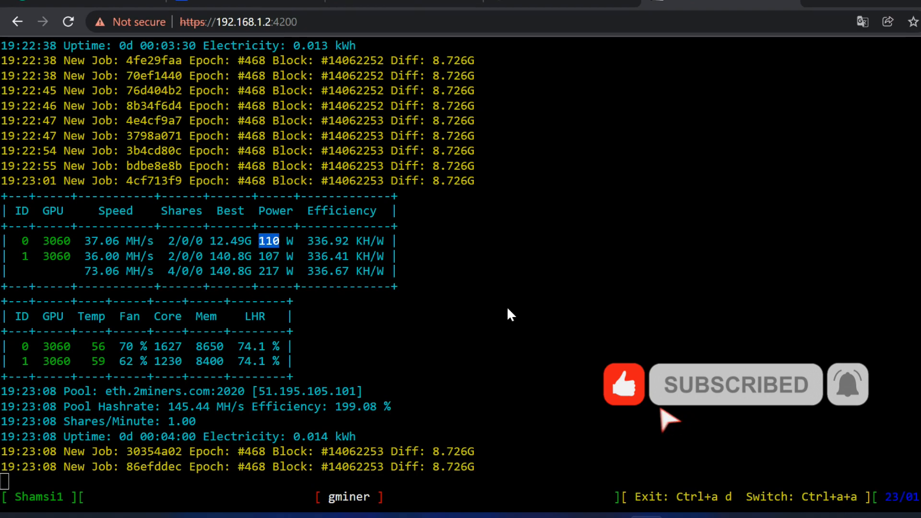